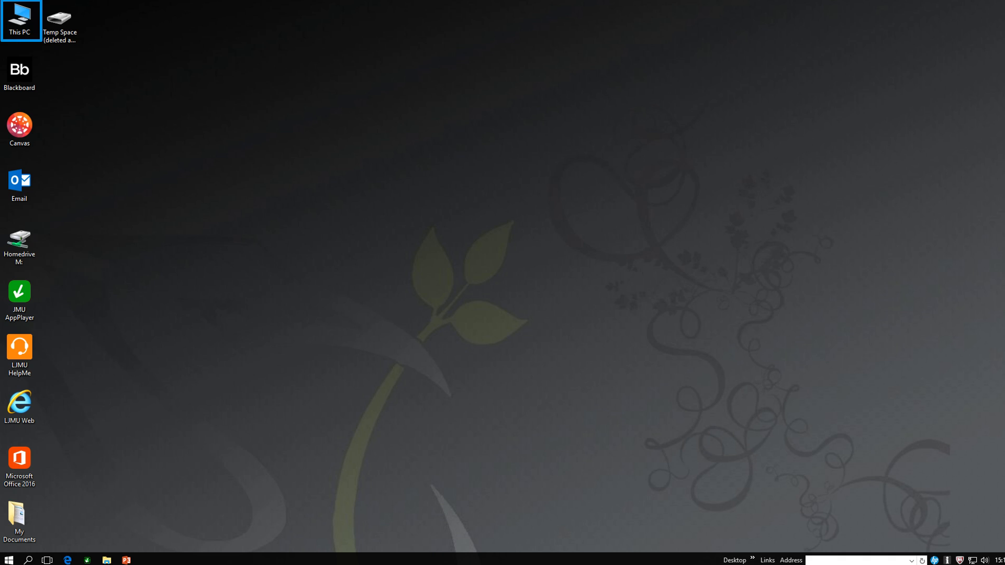
Open This PC from the desktop to view its drives and network locations.
double_click(19, 20)
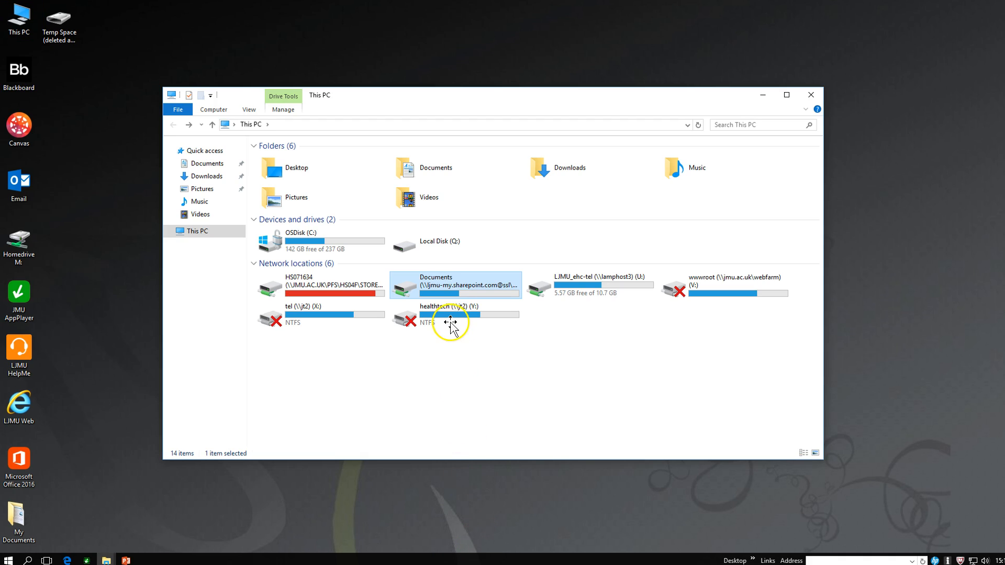
mouse_move(480, 224)
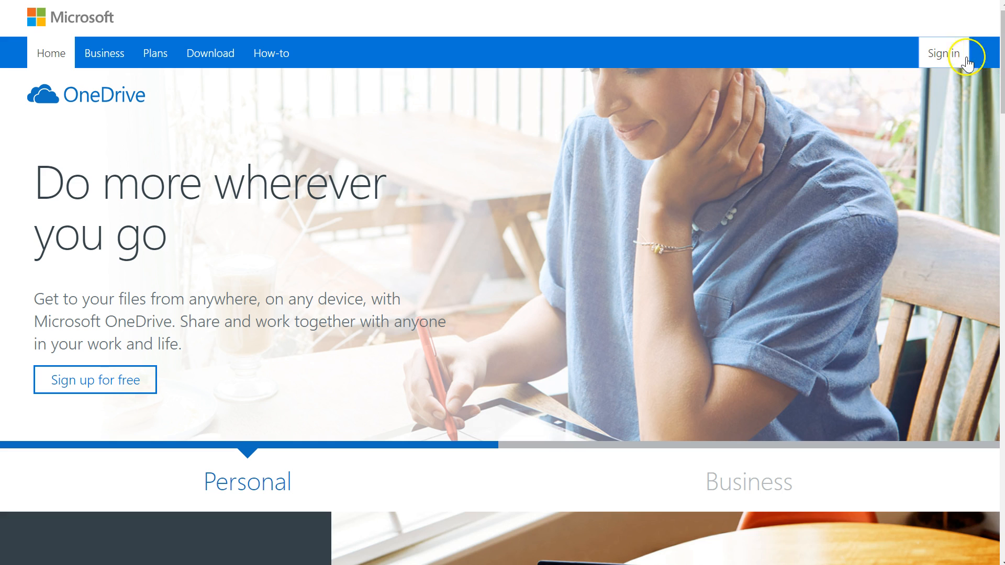
Sign in to OneDrive web with the LJMU email and password to reach Files.
click(955, 53)
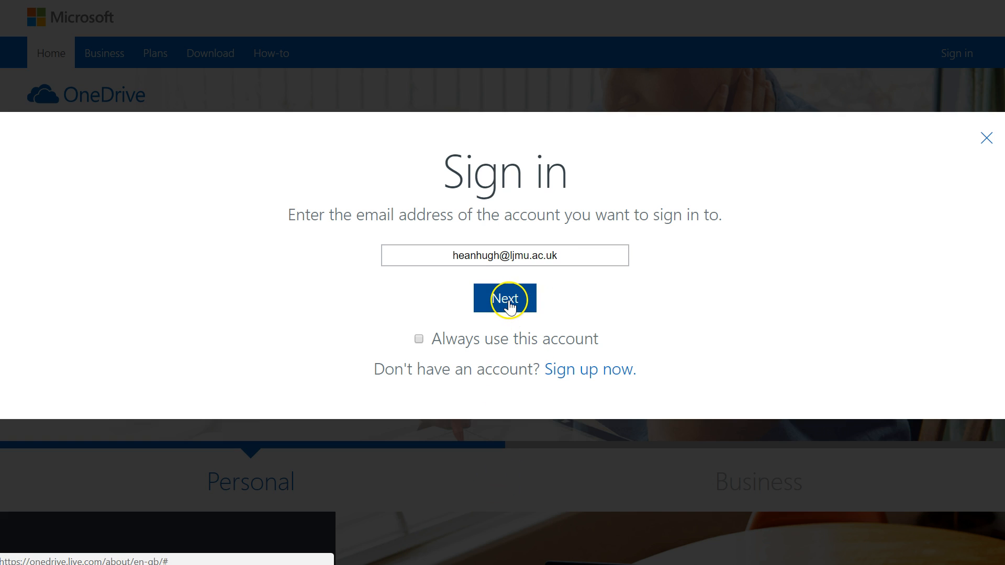
click(504, 299)
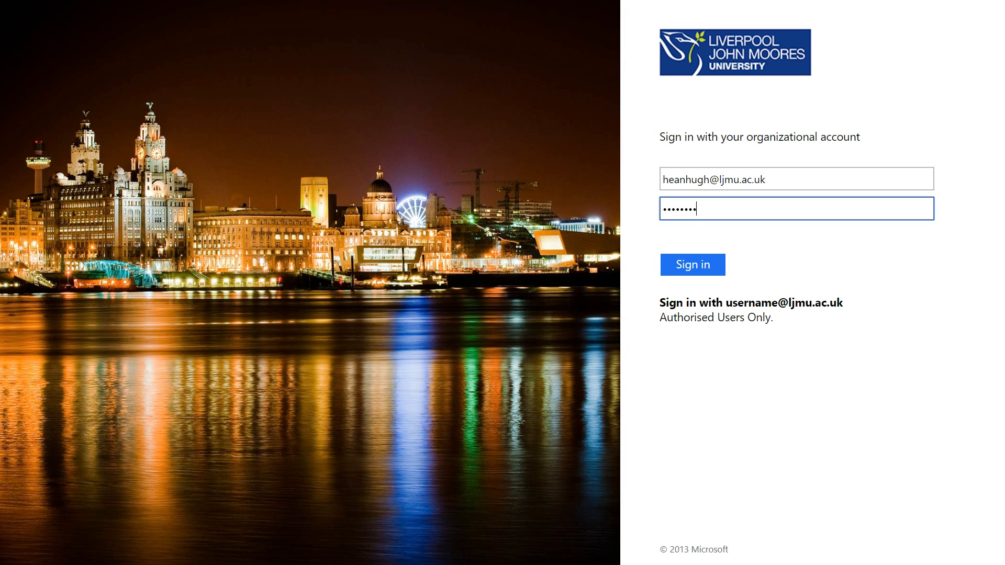
click(693, 265)
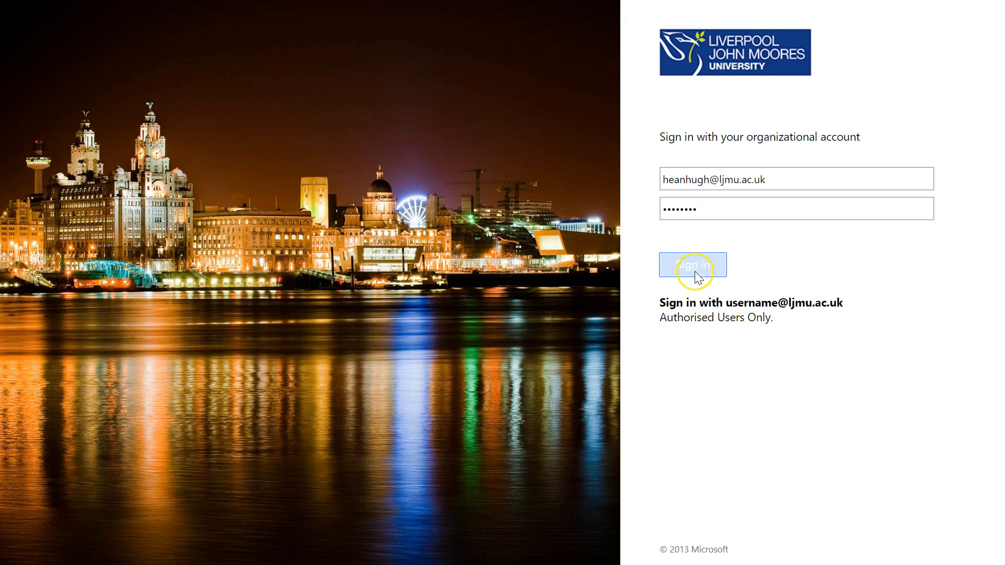
click(692, 265)
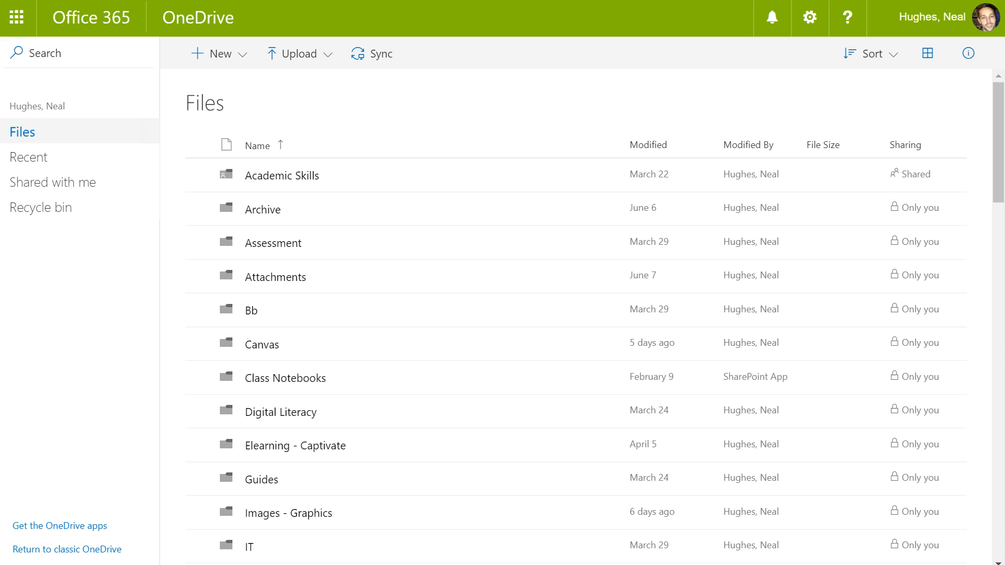